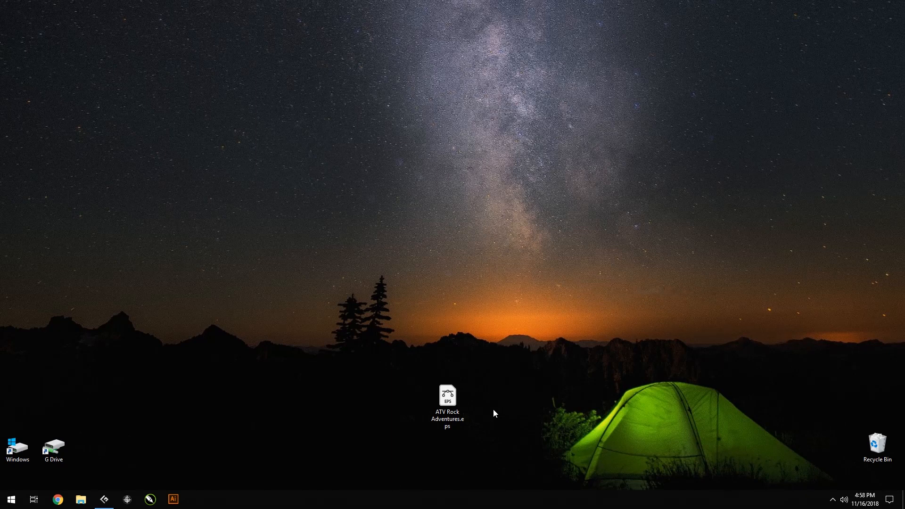
Open ATV Rock Adventures.eps from the desktop in Illustrator
double_click(447, 401)
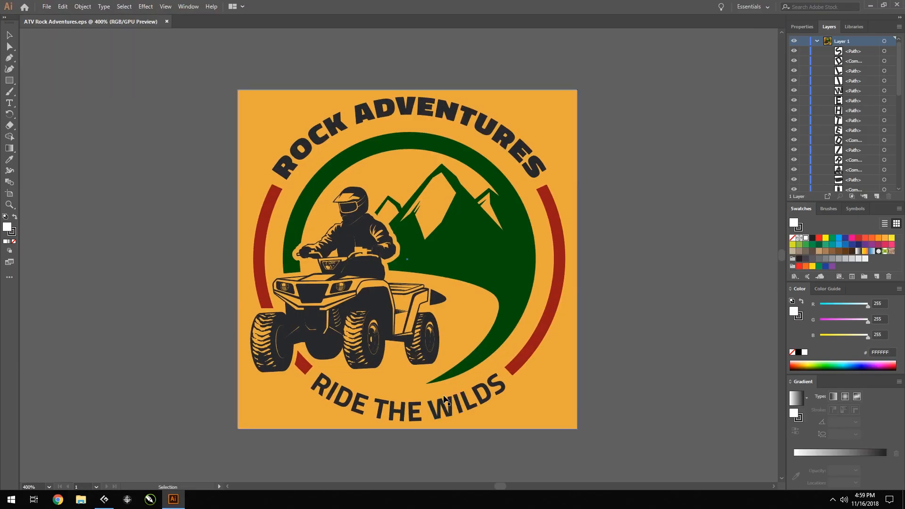
Save As the logo with Save as type set to Adobe PDF (*.PDF)
click(45, 6)
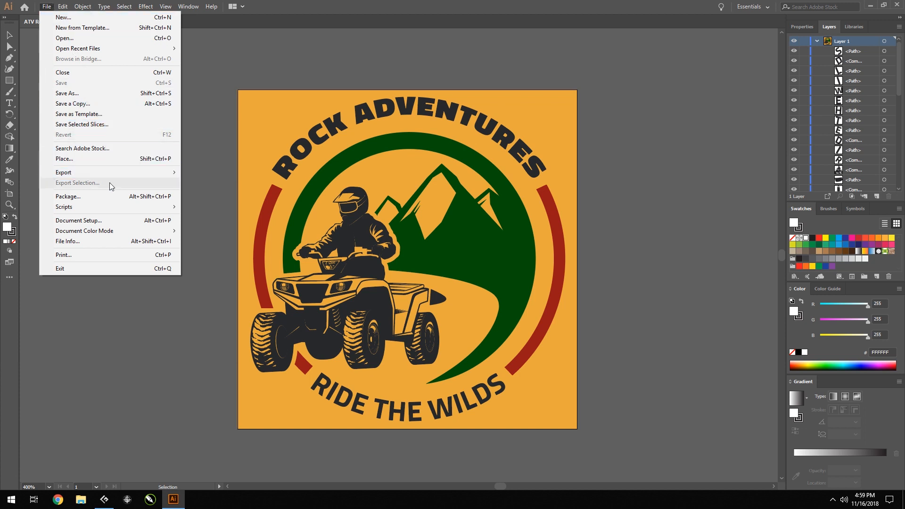
mouse_move(84, 230)
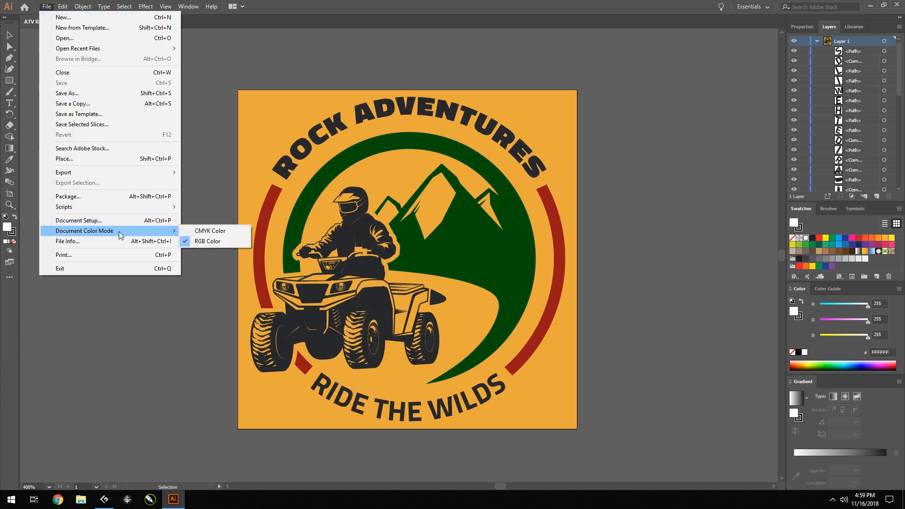
mouse_move(207, 241)
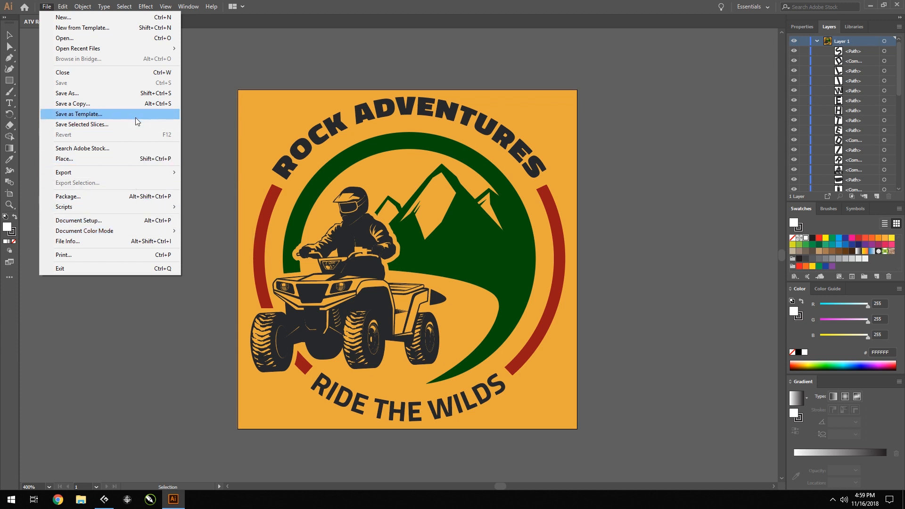
click(66, 93)
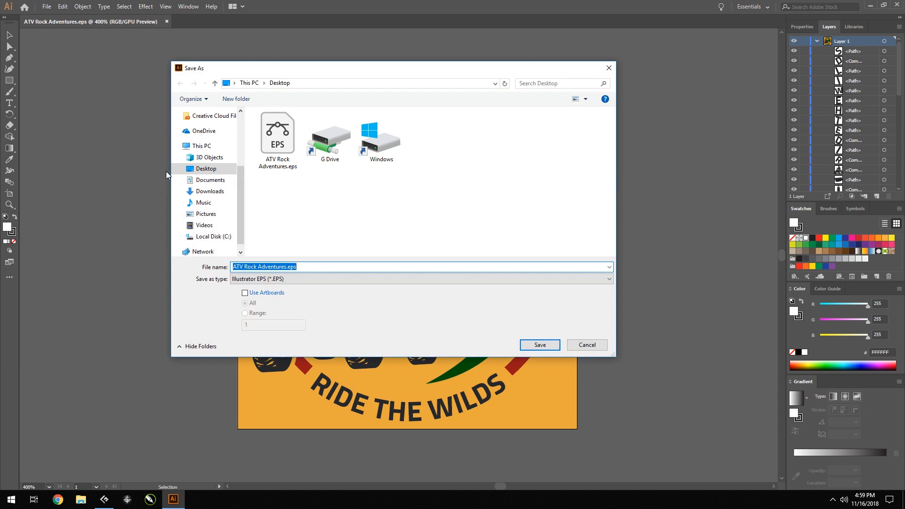
click(420, 278)
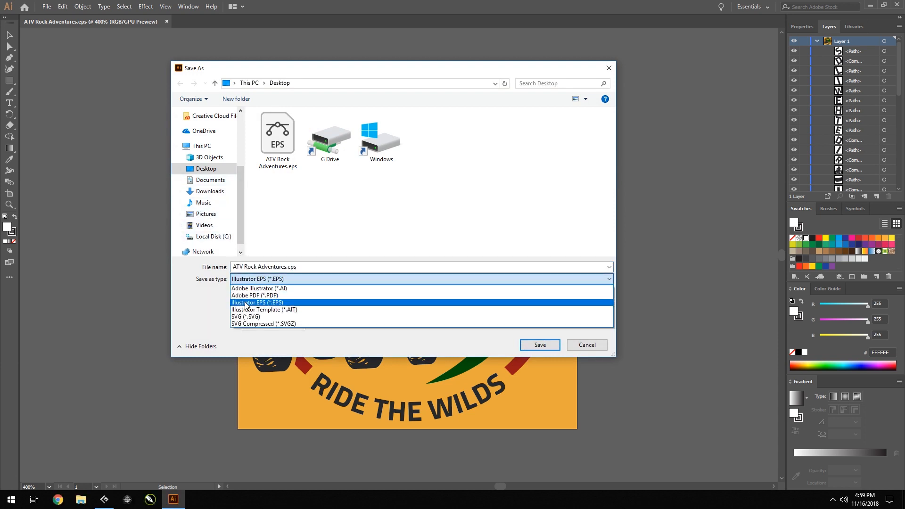
click(263, 294)
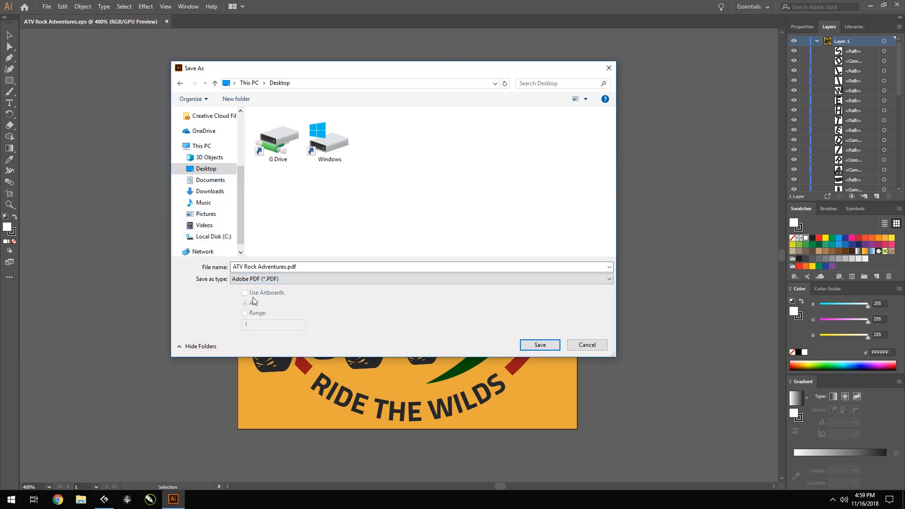
click(538, 345)
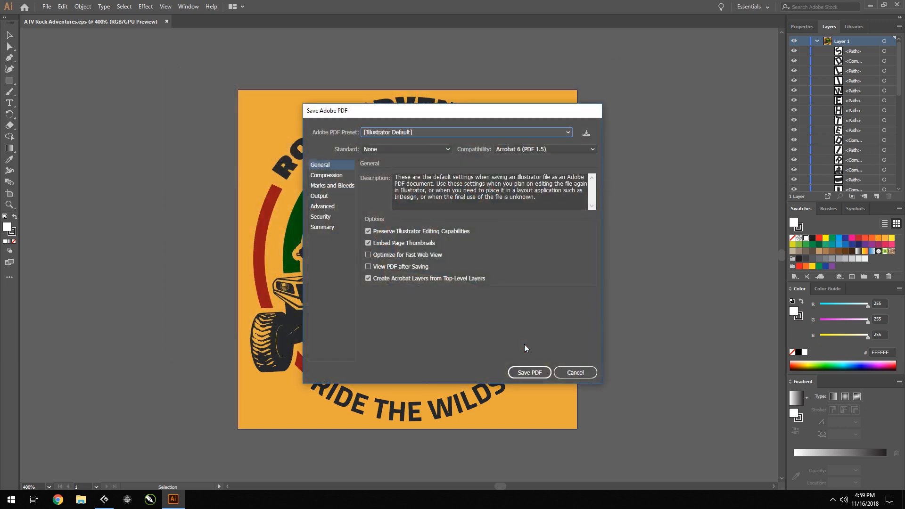
mouse_move(402, 158)
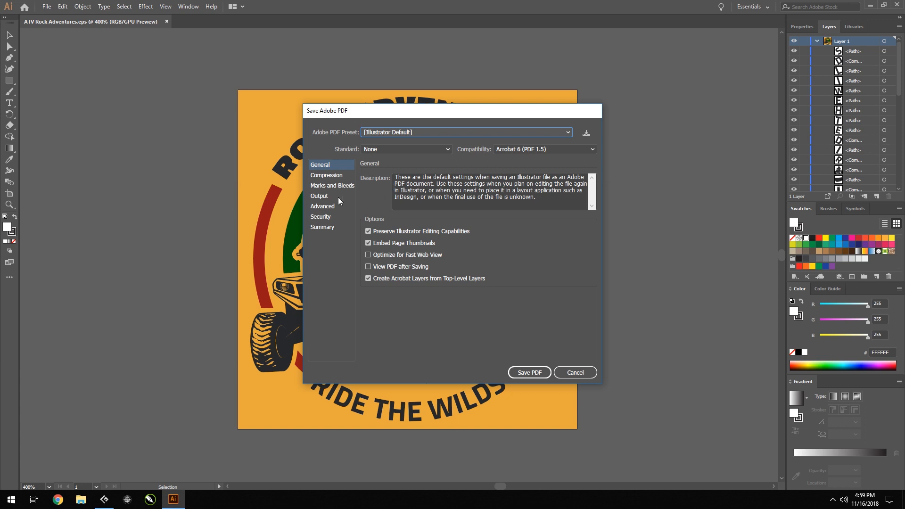
Review the Output settings and save ATV Rock Adventures.pdf
click(319, 196)
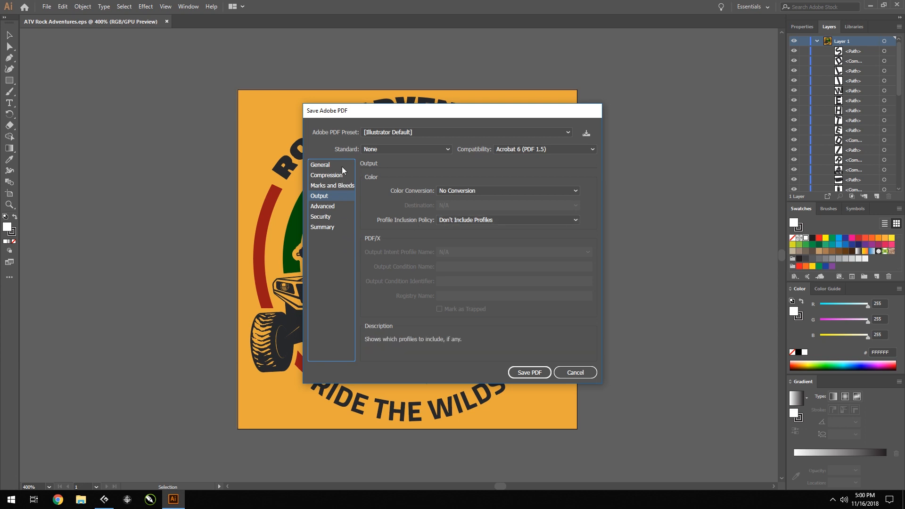
mouse_move(342, 165)
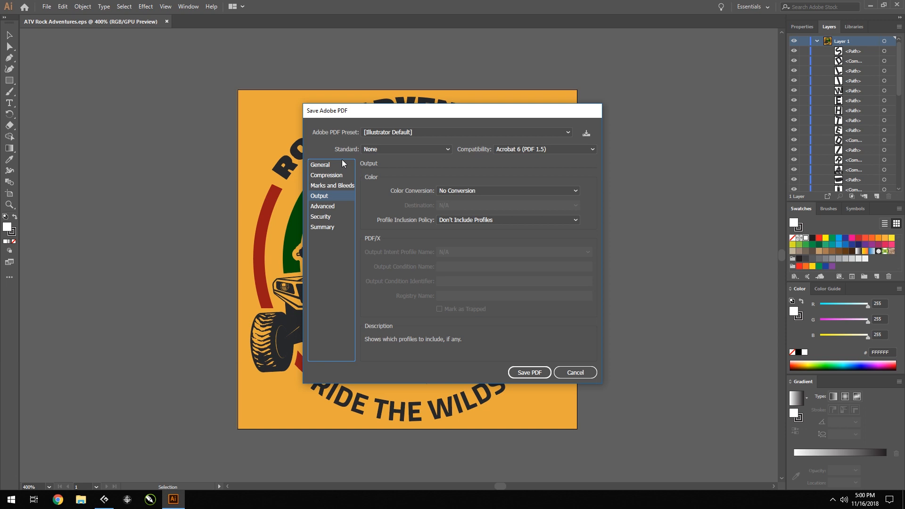
mouse_move(396, 229)
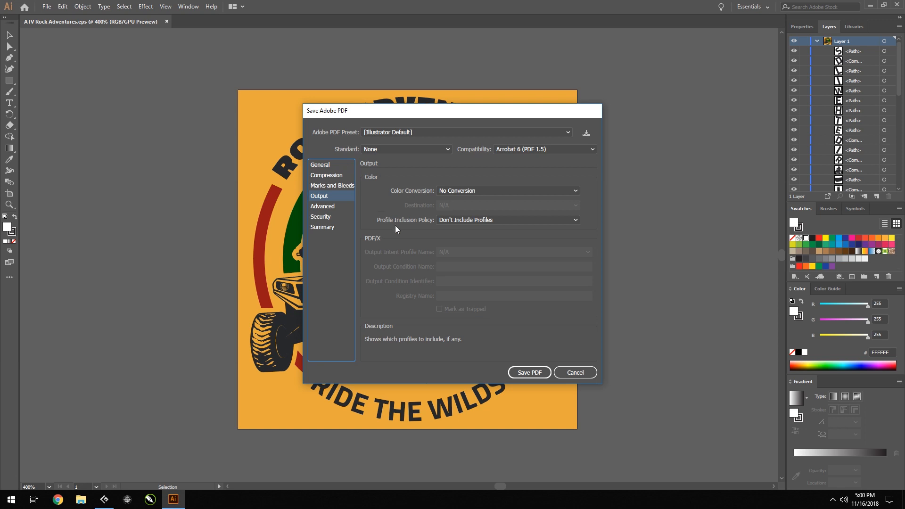
click(527, 372)
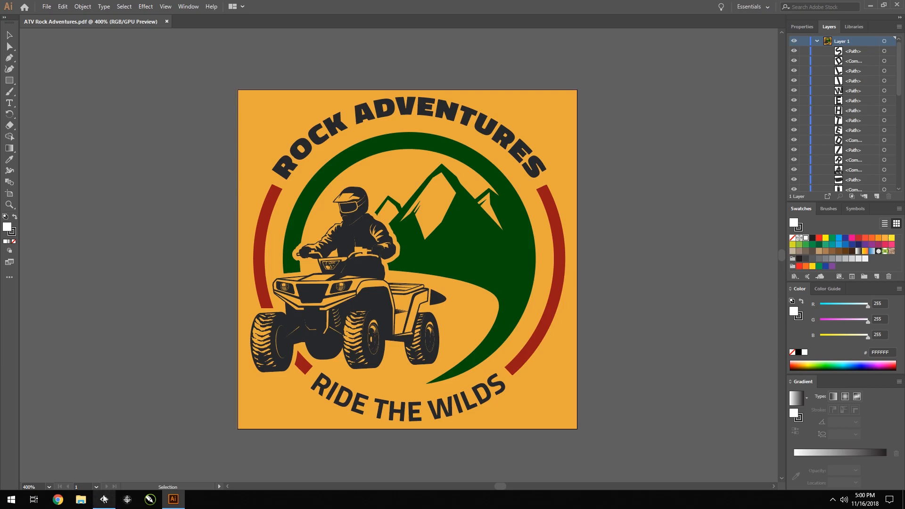
Open ATV Rock Adventures.pdf in Separation Studio 4 as separations
click(104, 499)
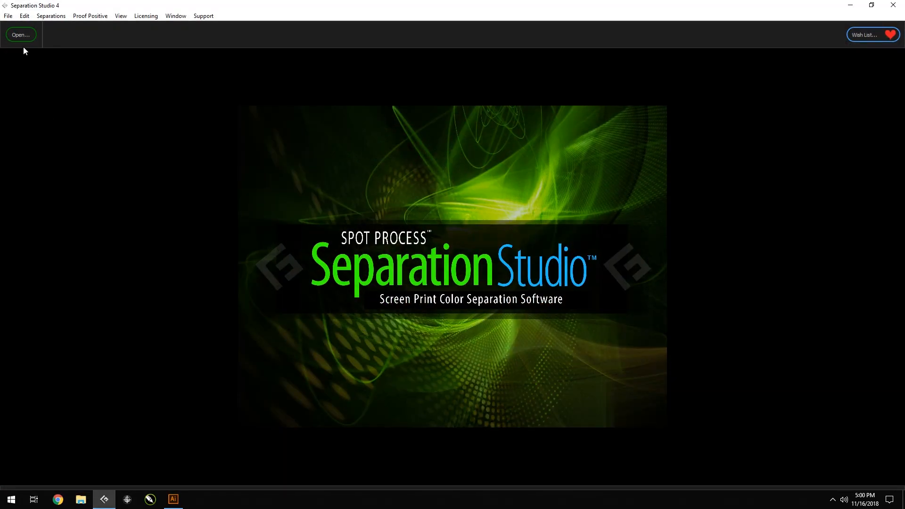
click(21, 35)
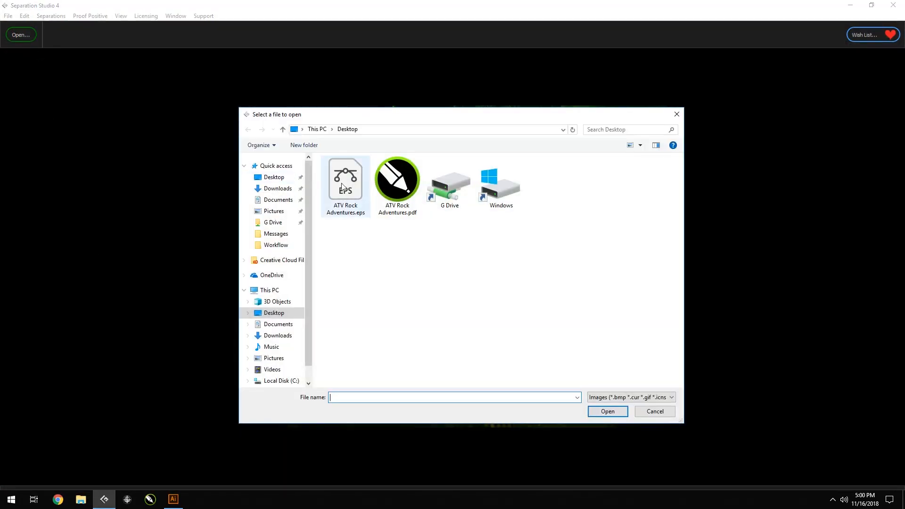
click(397, 179)
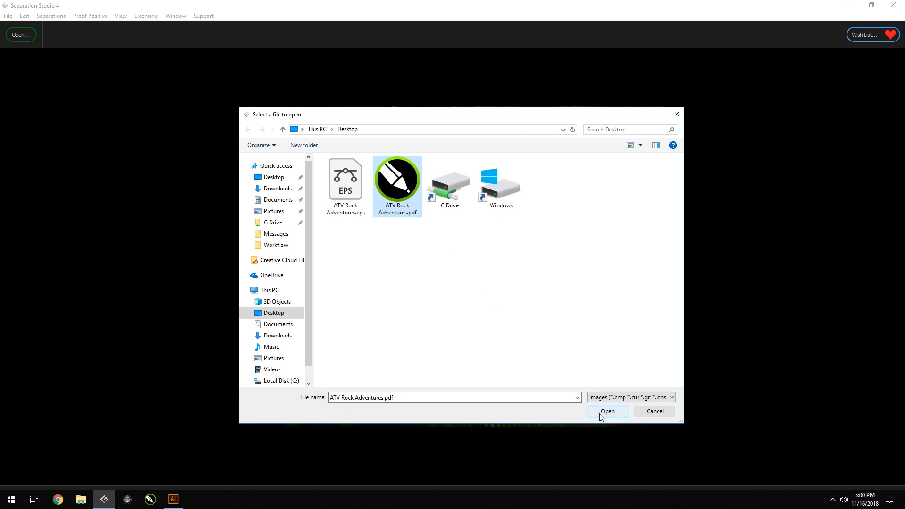
click(606, 411)
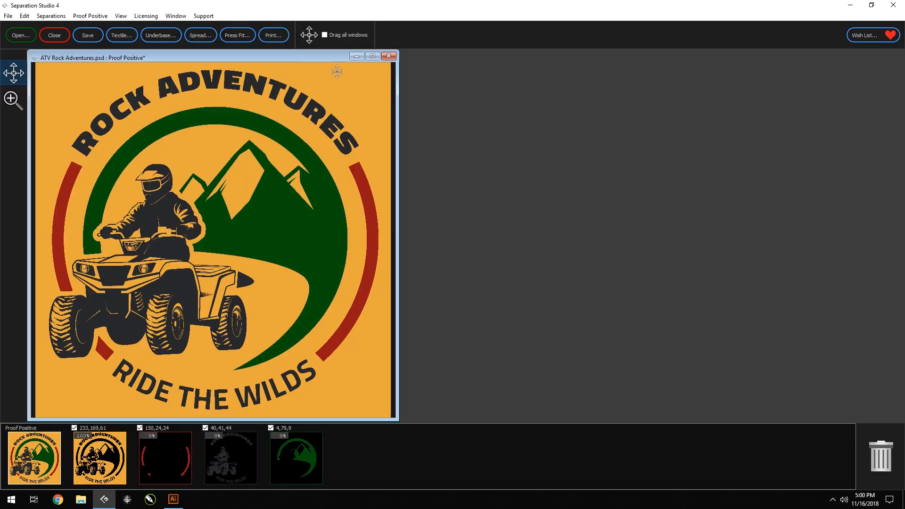
Maximize the window, delete the gold separation, and set the textile to Gold
click(372, 56)
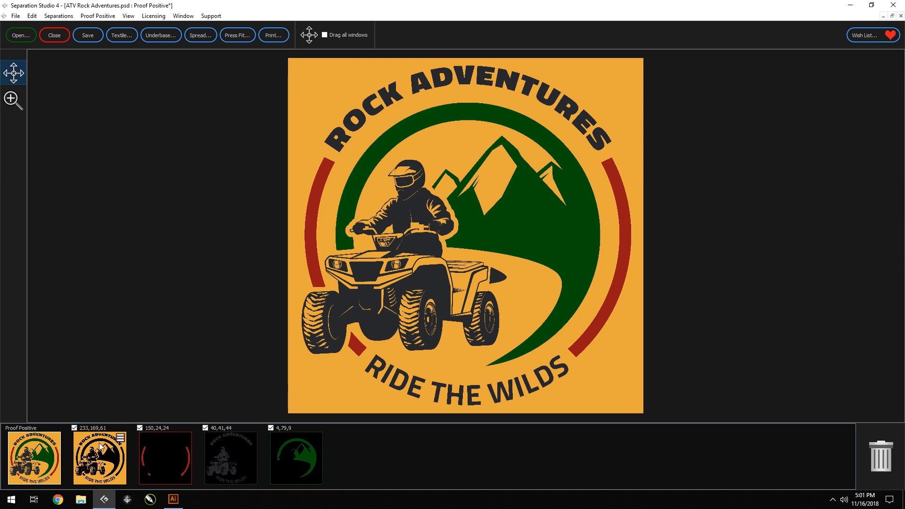
right_click(100, 457)
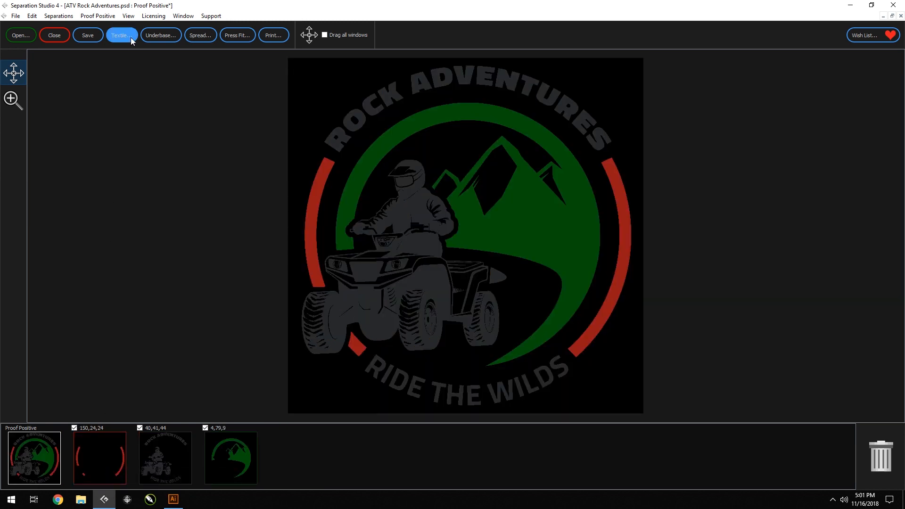
click(120, 36)
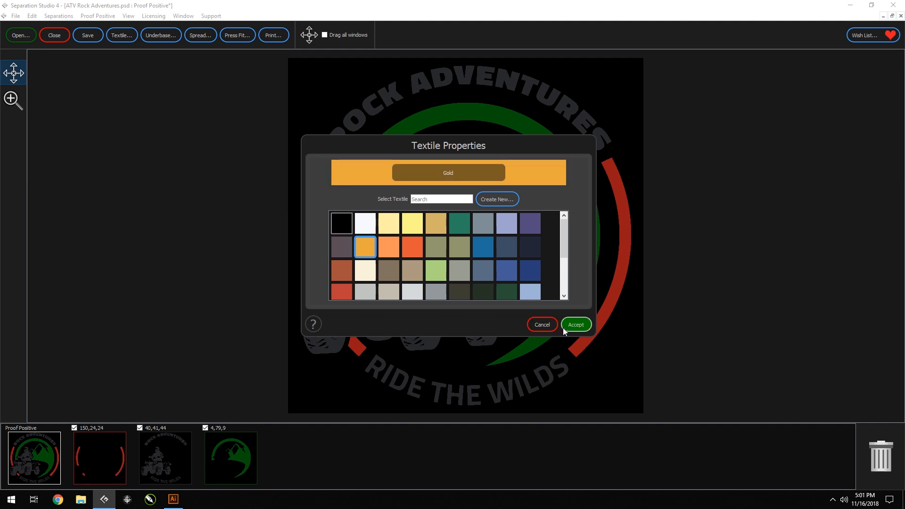
click(575, 325)
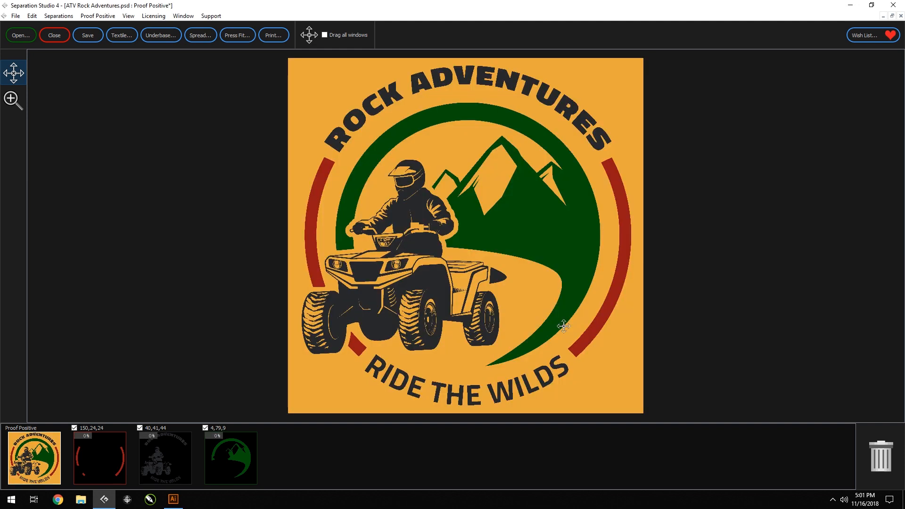
mouse_move(462, 260)
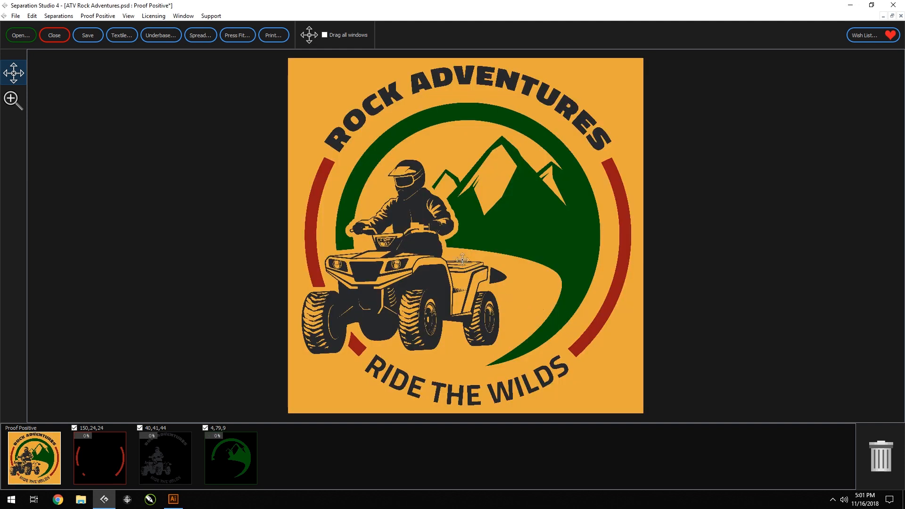
Create a live underbase with all three separations enabled
click(159, 35)
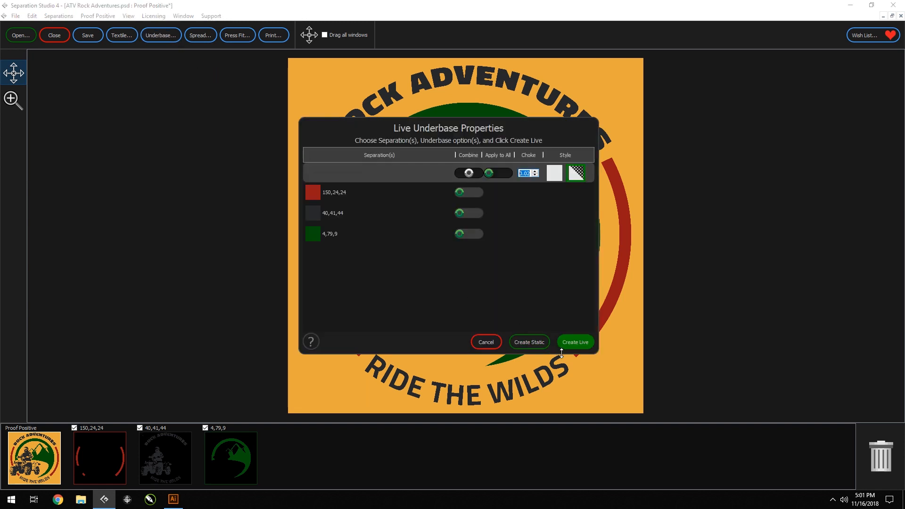
click(573, 342)
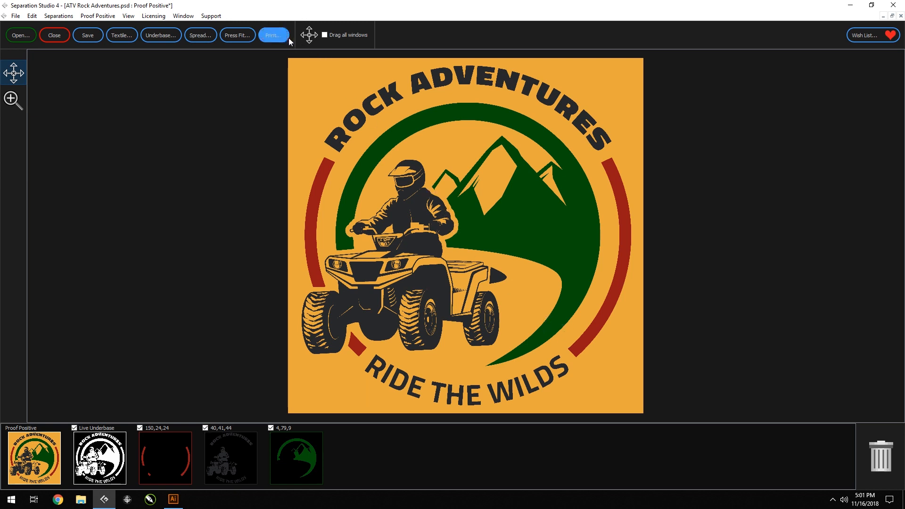
Print the underbase and three ink separations as films from Print Commander
click(273, 34)
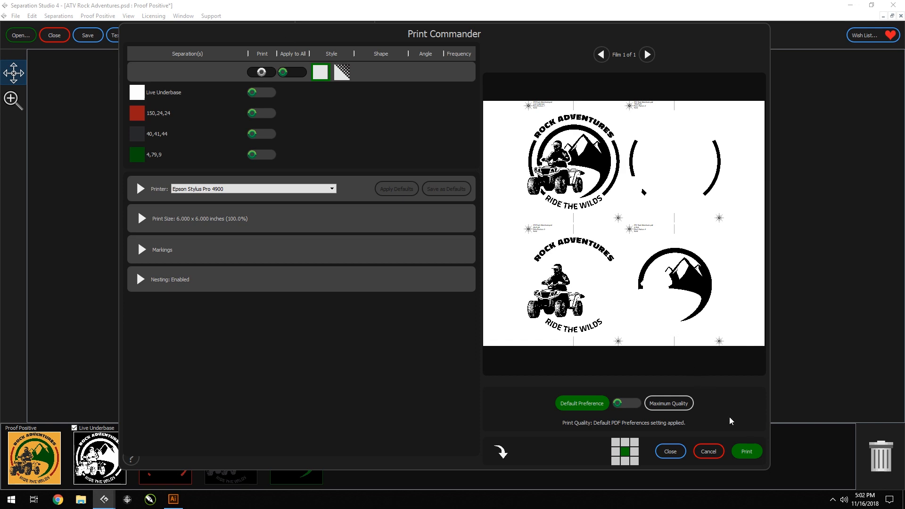
click(745, 451)
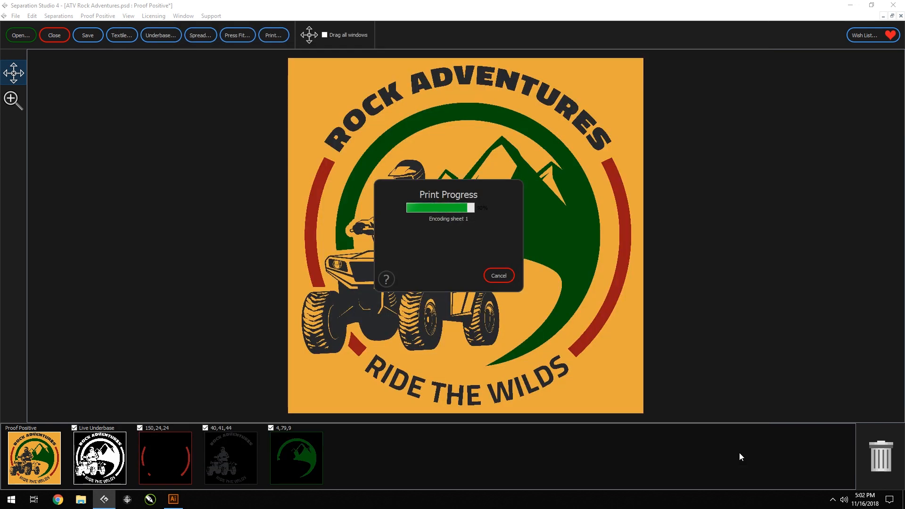